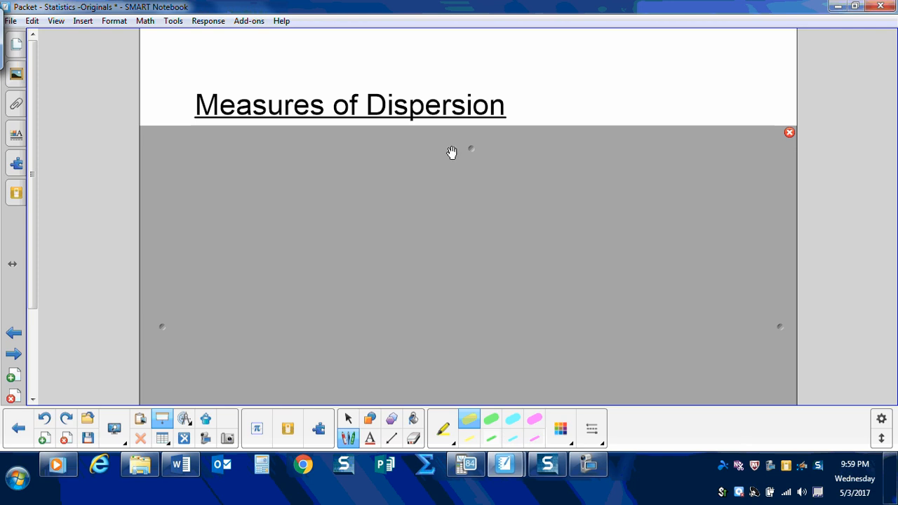
Pull the Screen Shade down to reveal Mean, MAD, Standard Deviation and Variance
{"action": "left_click_drag", "start_coordinate": [452, 149], "coordinate": [463, 171]}
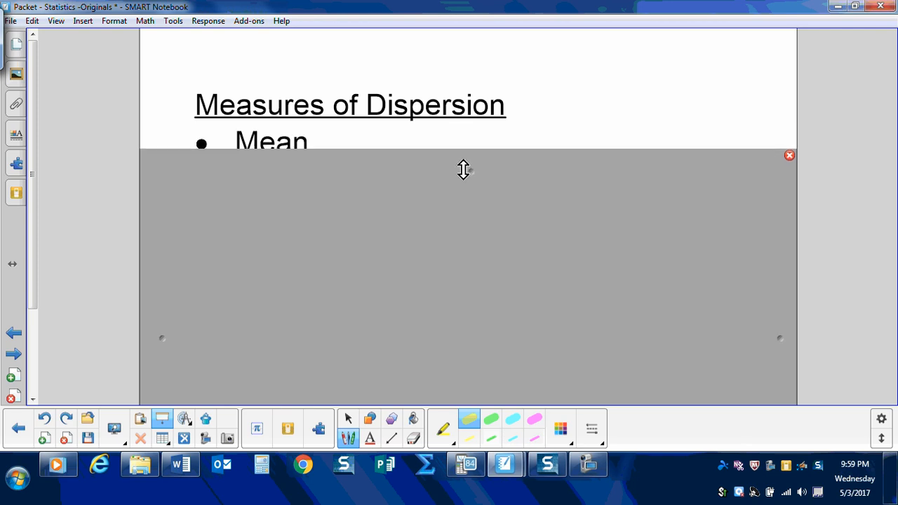
{"action": "left_click_drag", "start_coordinate": [463, 170], "coordinate": [465, 187]}
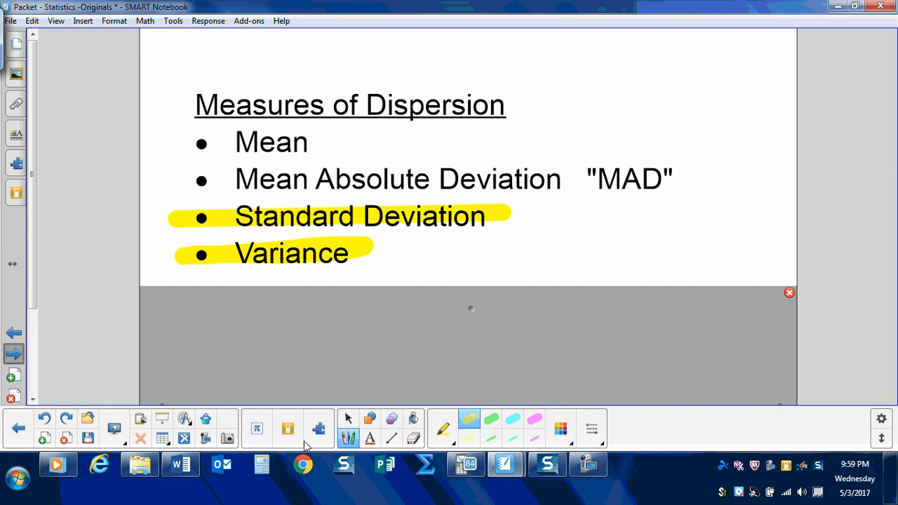
Go to the symbol table page and pick the pen with a thin line style
{"action": "left_click", "coordinate": [13, 333]}
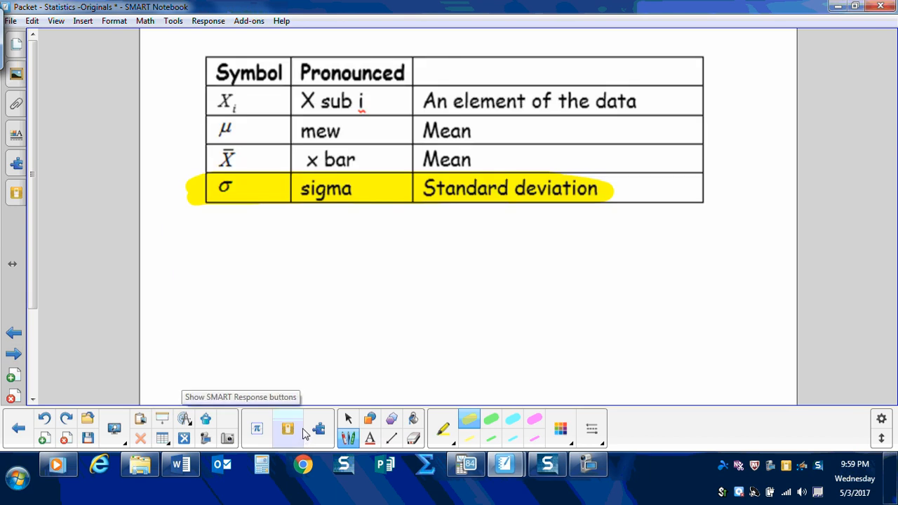
{"action": "mouse_move", "coordinate": [398, 438]}
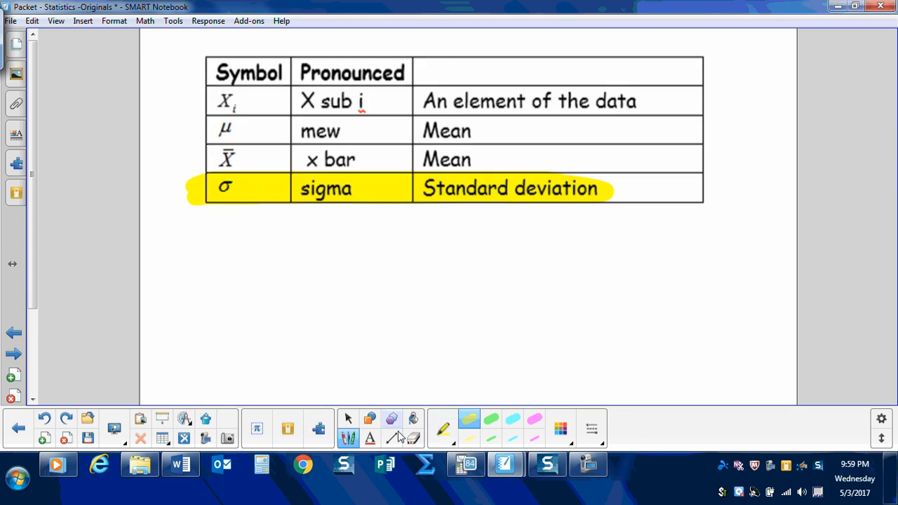
{"action": "mouse_move", "coordinate": [464, 193]}
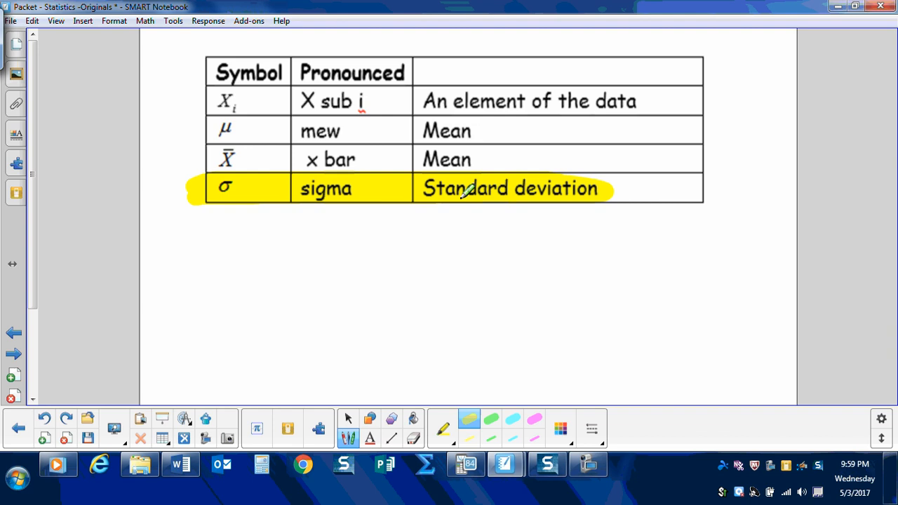
{"action": "left_click", "coordinate": [443, 427]}
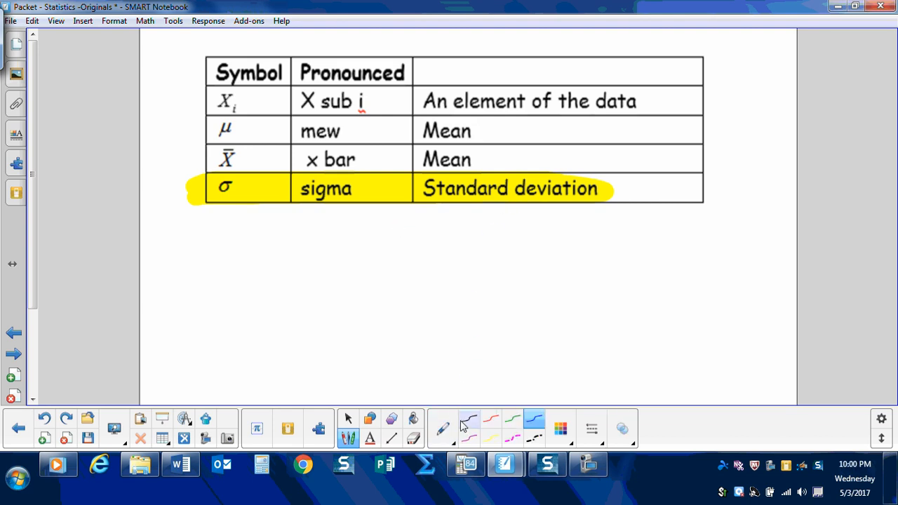
{"action": "left_click", "coordinate": [466, 420]}
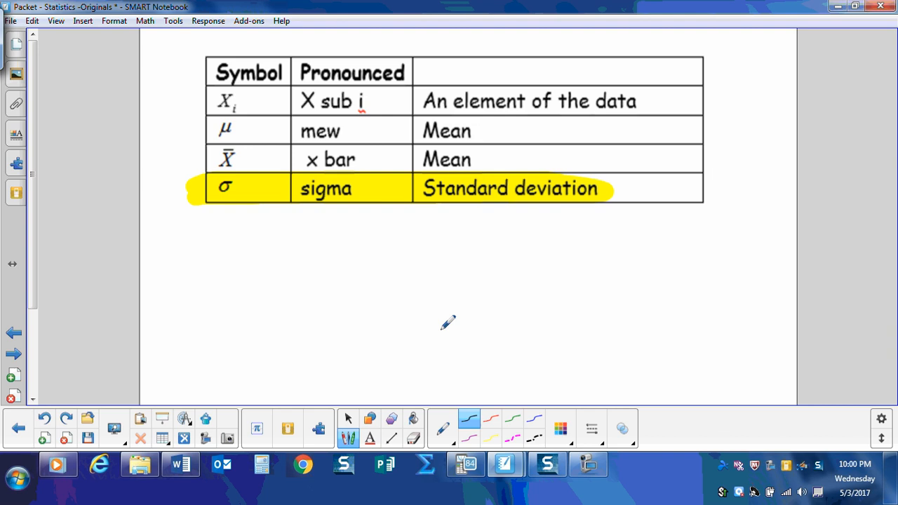
{"action": "mouse_move", "coordinate": [504, 265]}
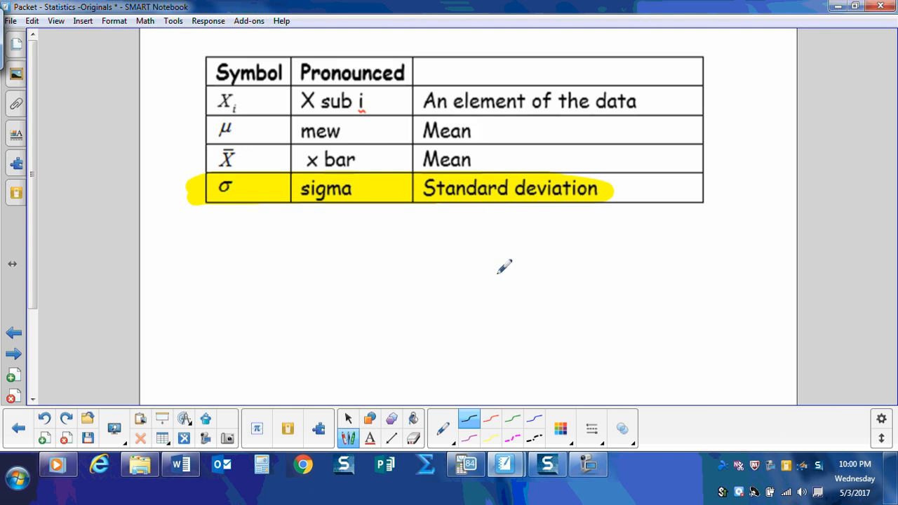
{"action": "mouse_move", "coordinate": [454, 209]}
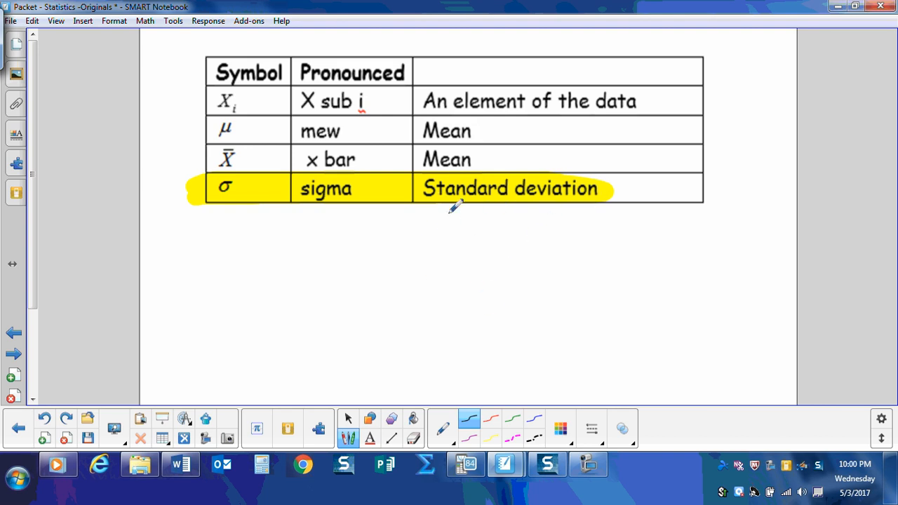
{"action": "mouse_move", "coordinate": [493, 208]}
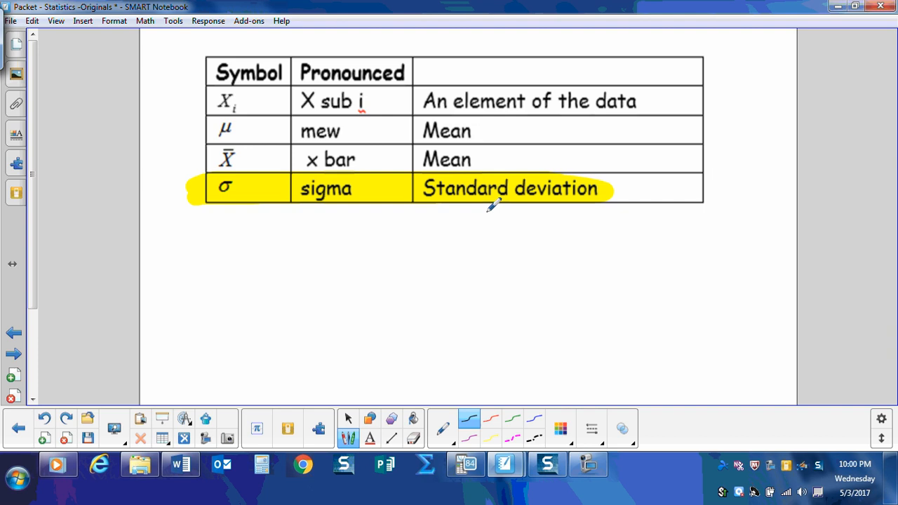
{"action": "mouse_move", "coordinate": [452, 202]}
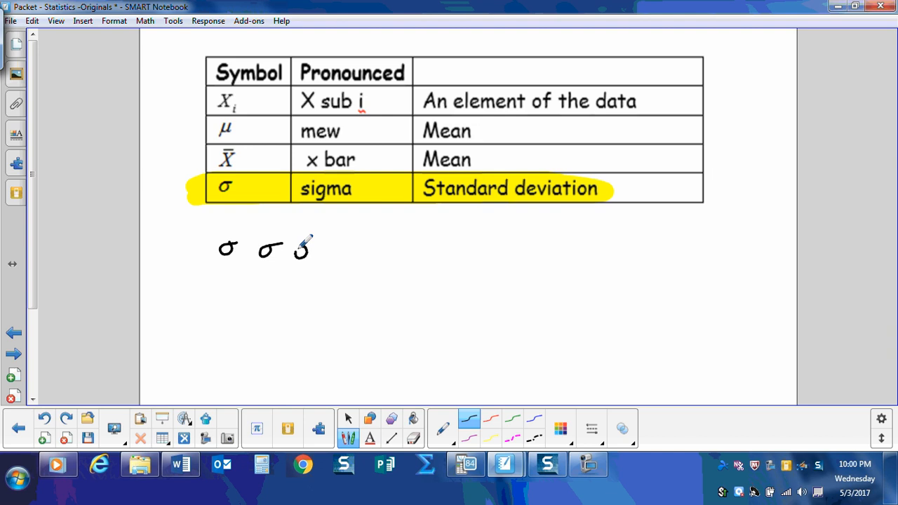
Handwrite a row of sigma symbols and two σx below the table
{"action": "left_click_drag", "start_coordinate": [302, 249], "coordinate": [339, 250]}
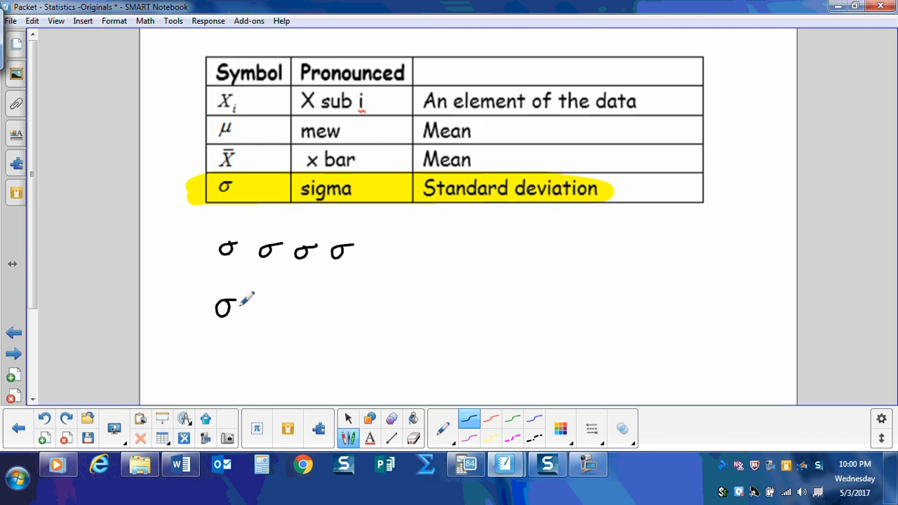
{"action": "left_click_drag", "start_coordinate": [241, 309], "coordinate": [255, 311]}
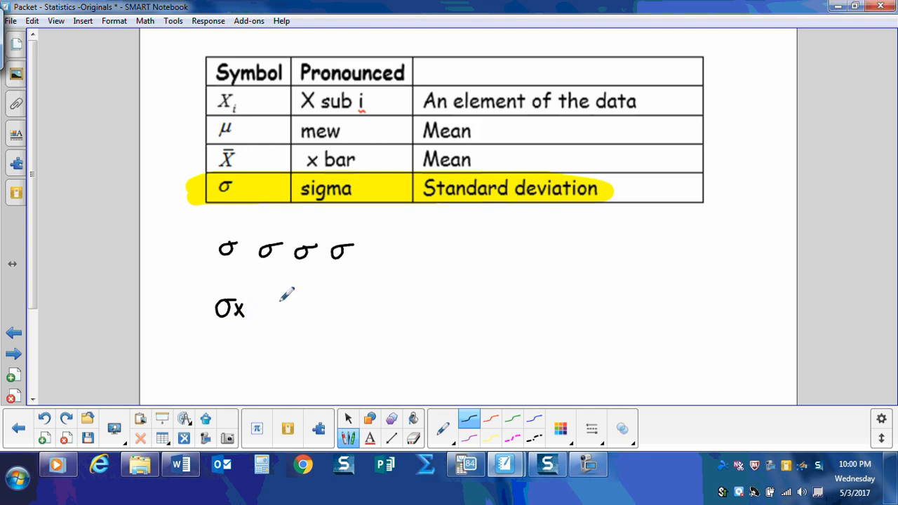
{"action": "left_click_drag", "start_coordinate": [269, 308], "coordinate": [292, 311]}
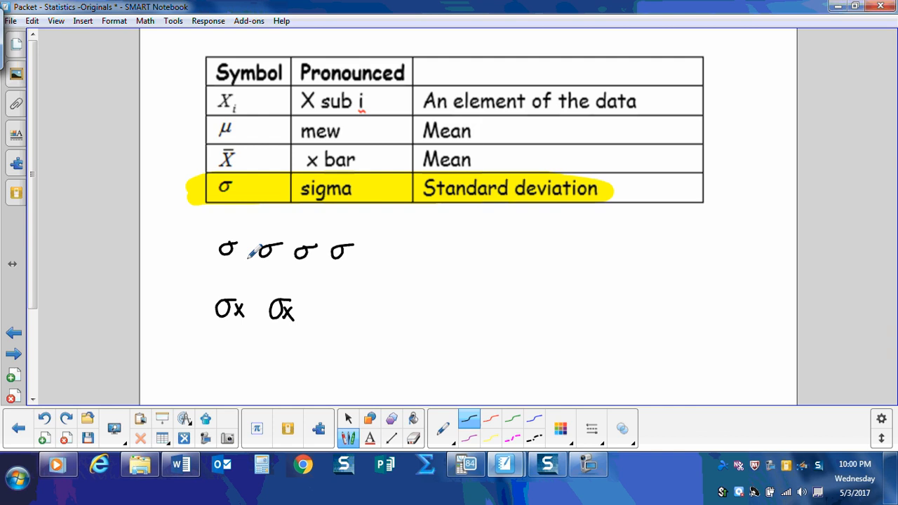
{"action": "mouse_move", "coordinate": [494, 282]}
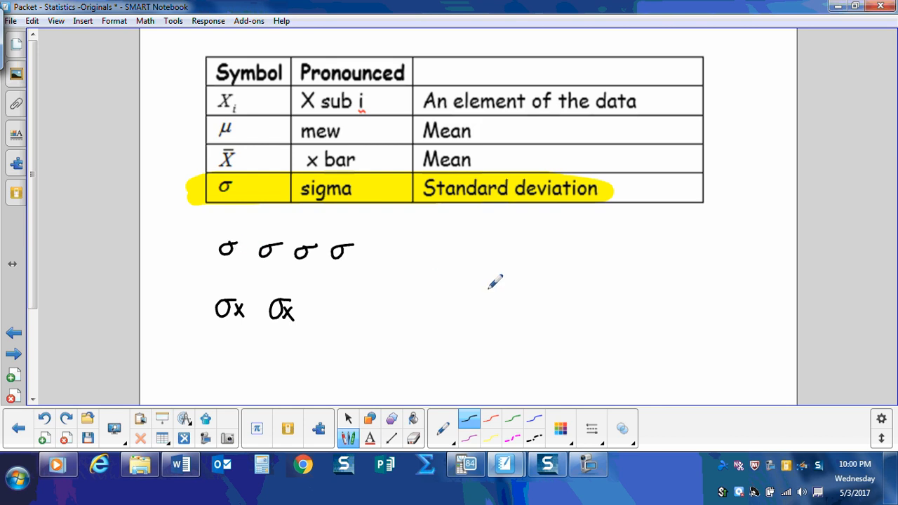
Handwrite 'Variance σ²' beside the sigmas and bring up the TI-84 emulator
{"action": "left_click_drag", "start_coordinate": [418, 245], "coordinate": [446, 264]}
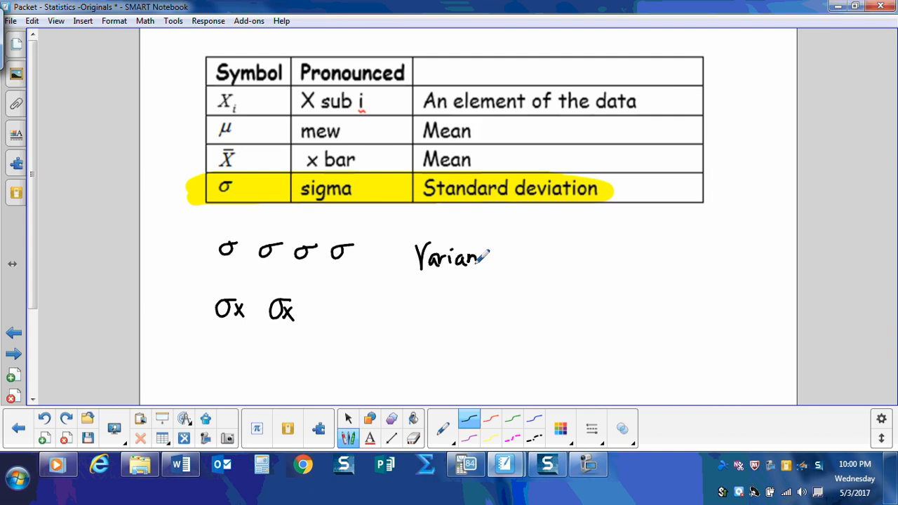
{"action": "left_click_drag", "start_coordinate": [491, 256], "coordinate": [511, 252]}
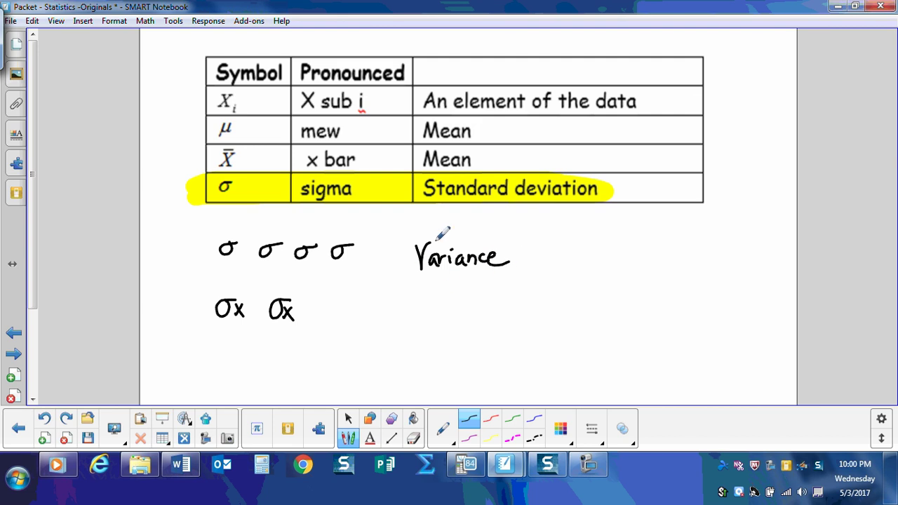
{"action": "mouse_move", "coordinate": [540, 246]}
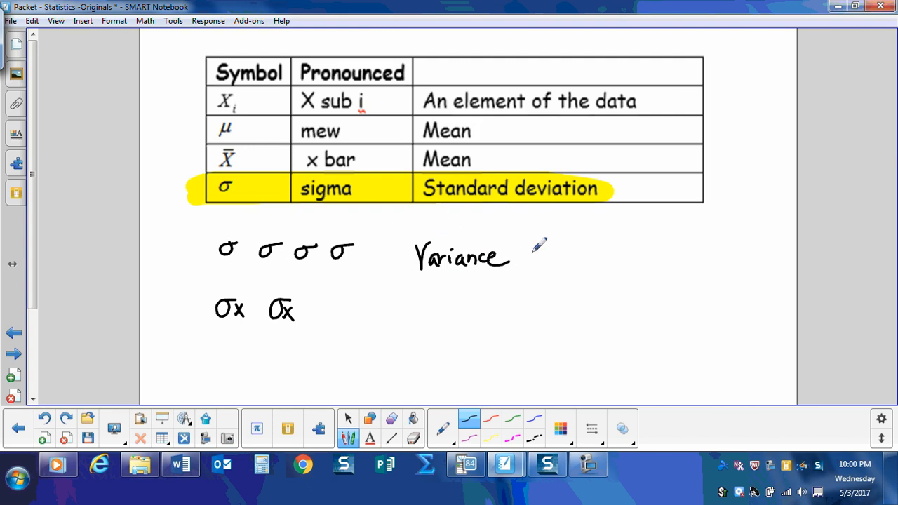
{"action": "left_click_drag", "start_coordinate": [522, 253], "coordinate": [540, 263]}
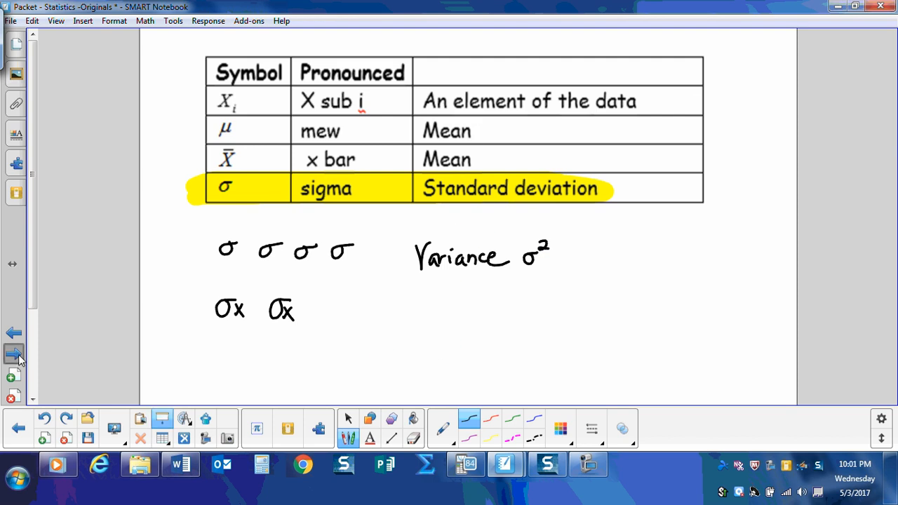
{"action": "left_click", "coordinate": [13, 353]}
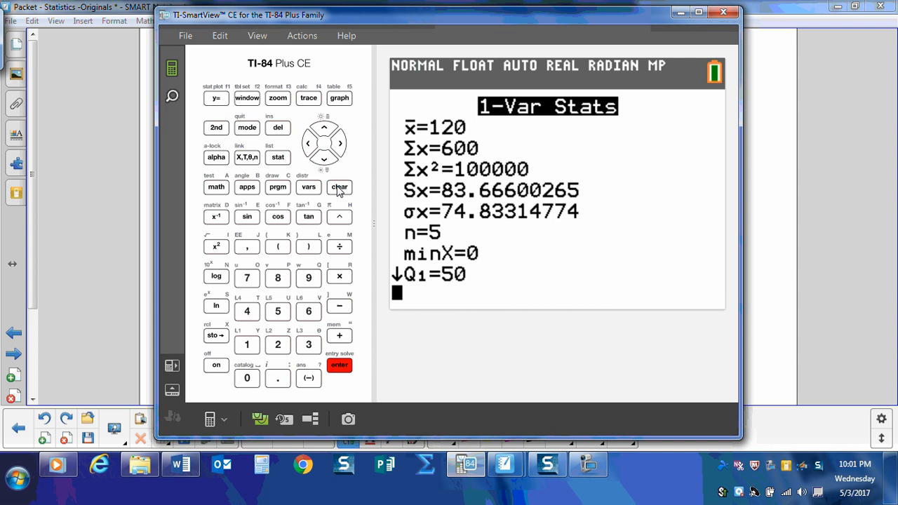
Open the stat list editor and clear the old values from list L1
{"action": "left_click", "coordinate": [278, 157]}
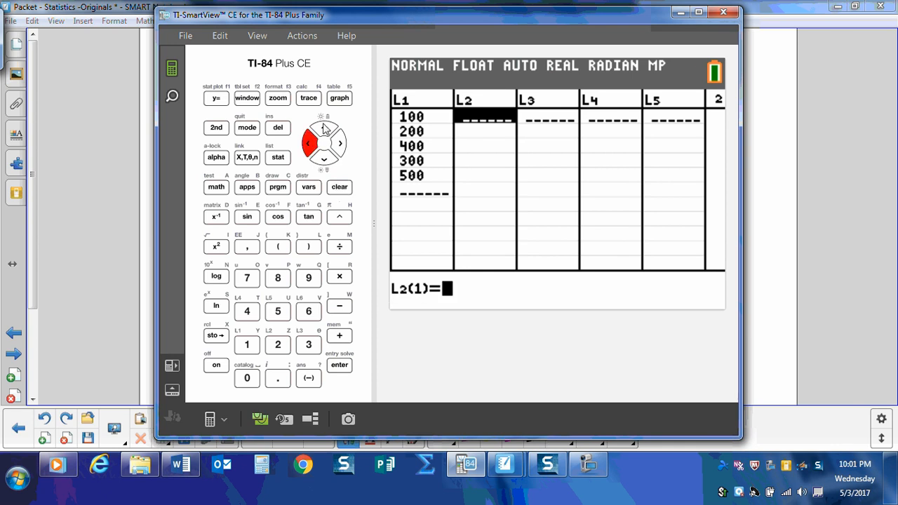
{"action": "left_click", "coordinate": [324, 129]}
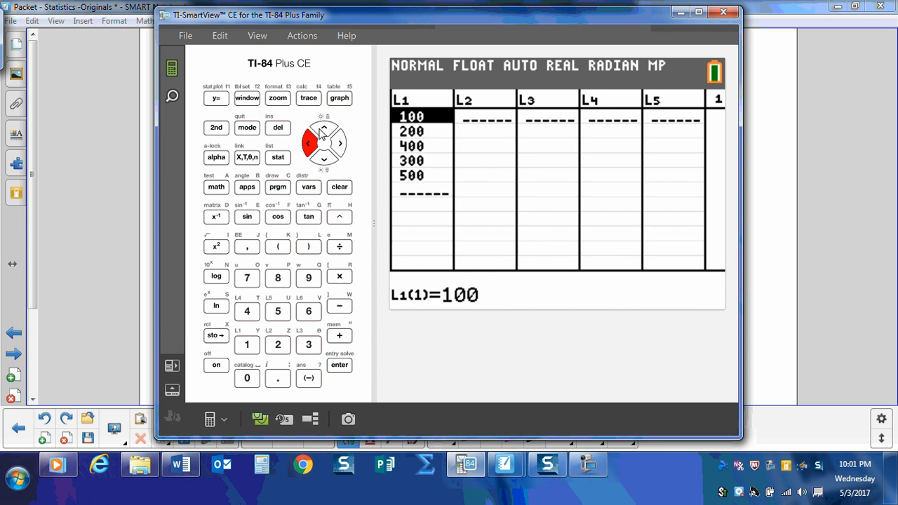
{"action": "left_click", "coordinate": [340, 186]}
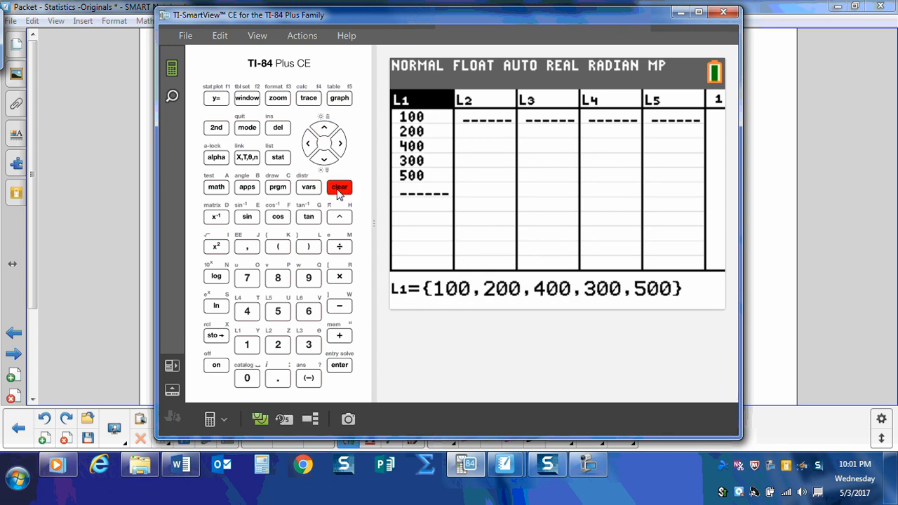
{"action": "left_click", "coordinate": [339, 187]}
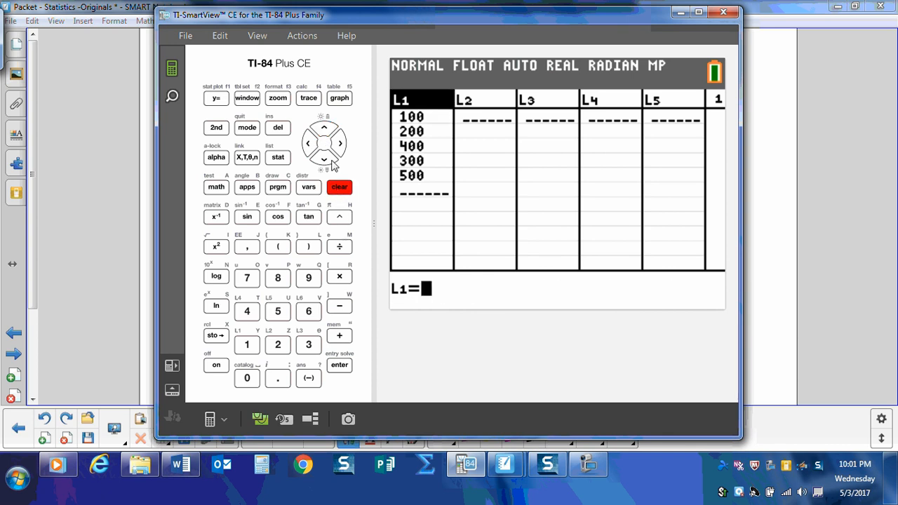
{"action": "left_click", "coordinate": [323, 158]}
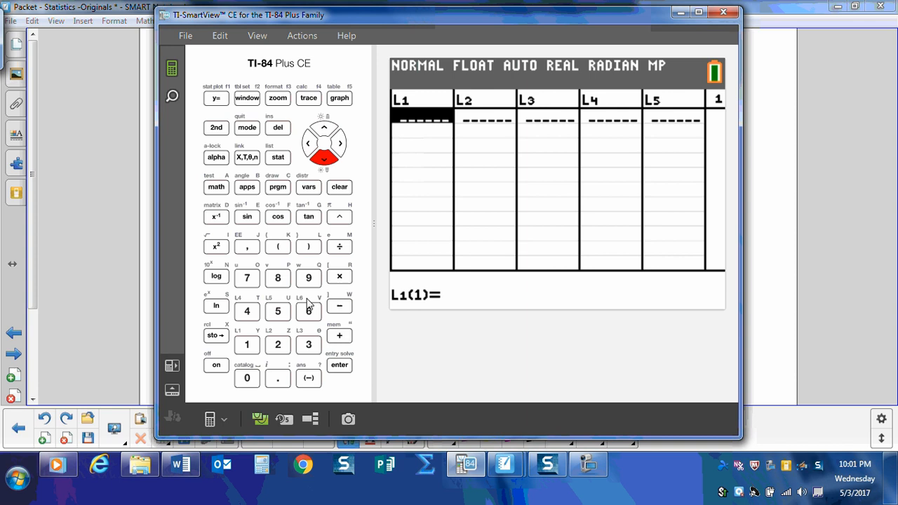
Enter 10, 20, 30, 40 and 50 into list L1
{"action": "left_click", "coordinate": [246, 379]}
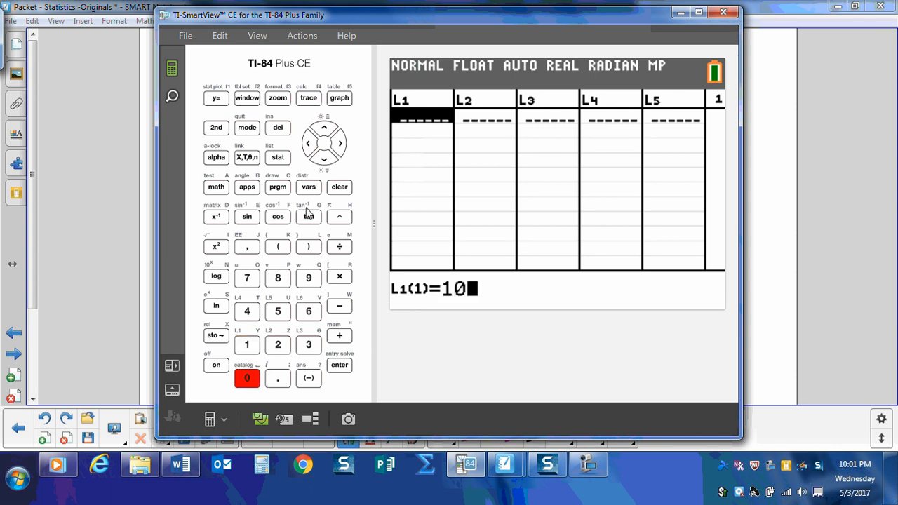
{"action": "left_click", "coordinate": [277, 345]}
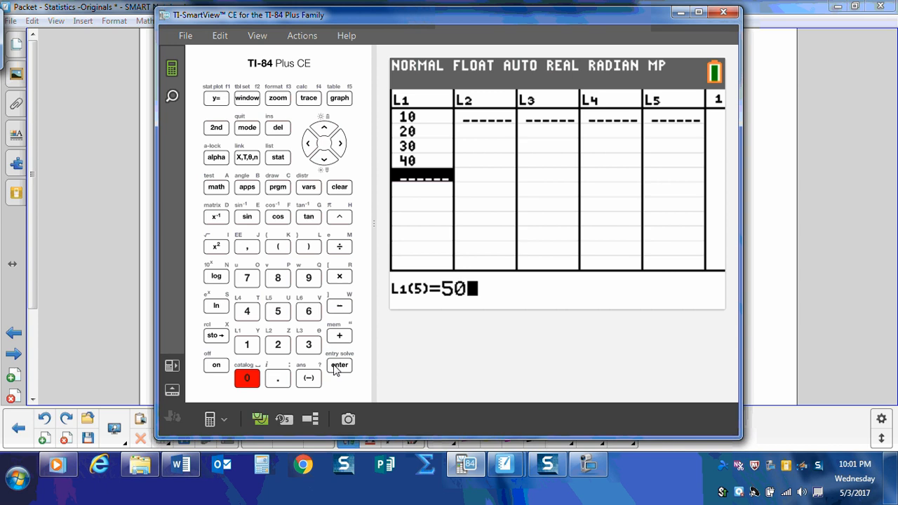
{"action": "left_click", "coordinate": [340, 365]}
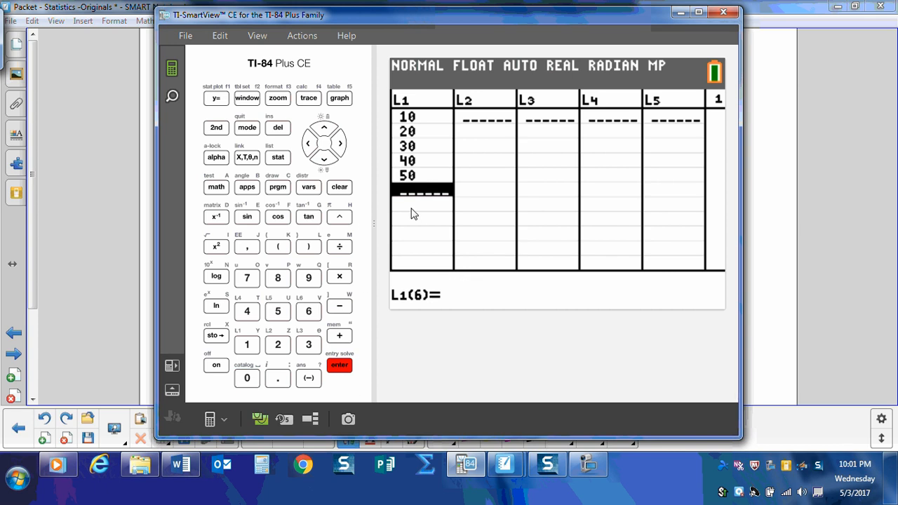
{"action": "mouse_move", "coordinate": [439, 218]}
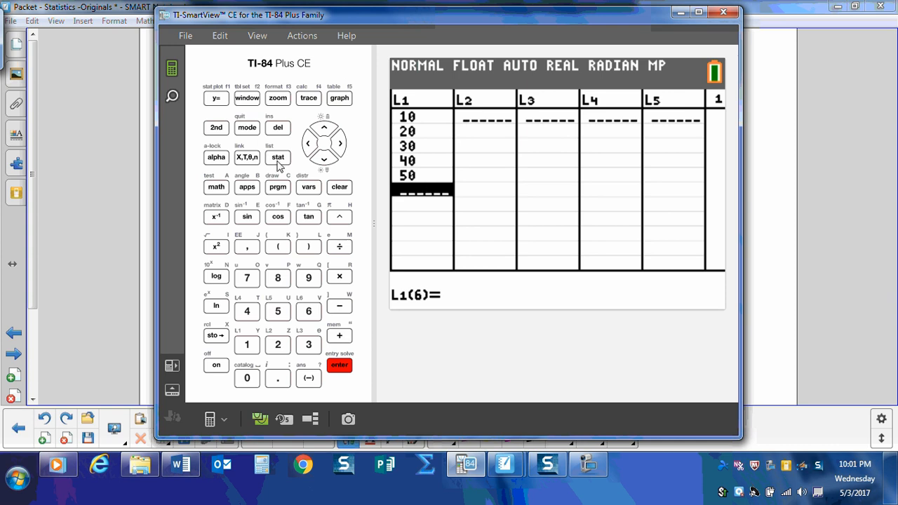
Run 1-Var Stats on L1, giving x̄=30, Σx=150, Sx≈15.81, σx≈14.14, n=5
{"action": "left_click", "coordinate": [277, 157]}
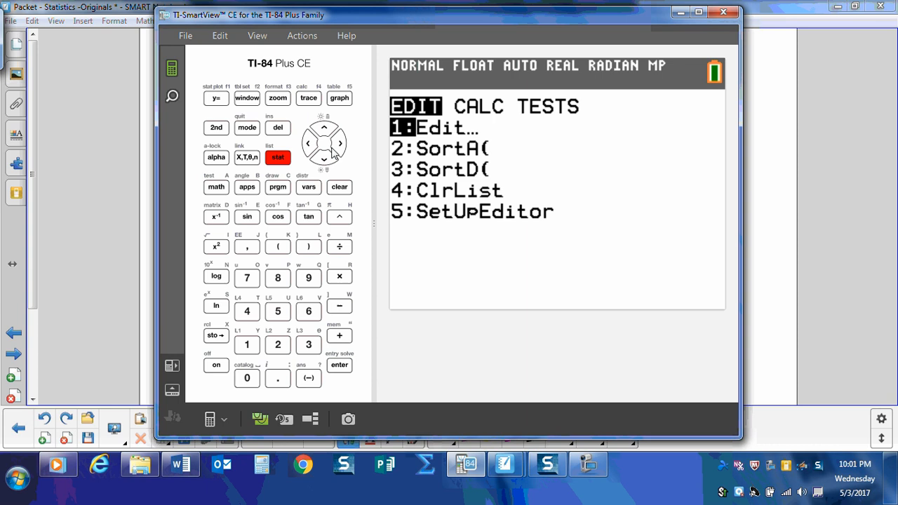
{"action": "left_click", "coordinate": [343, 143]}
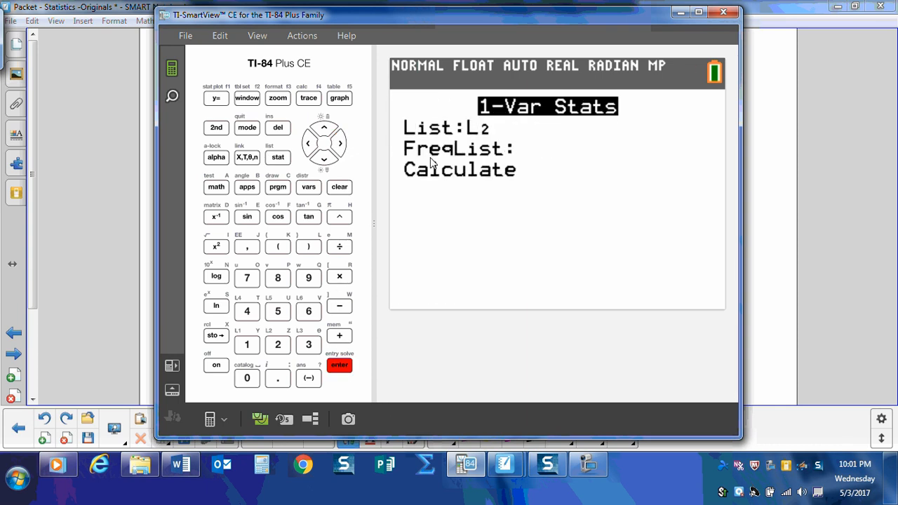
{"action": "left_click", "coordinate": [216, 126]}
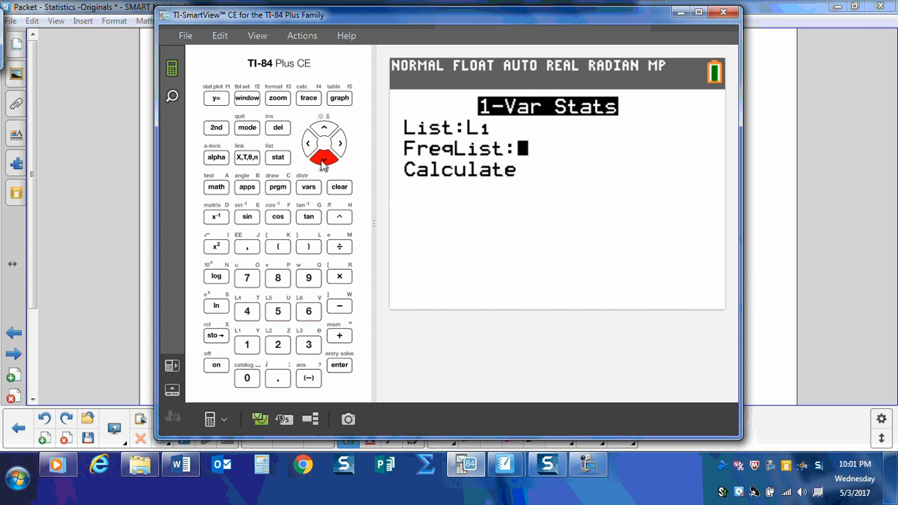
{"action": "left_click", "coordinate": [339, 364]}
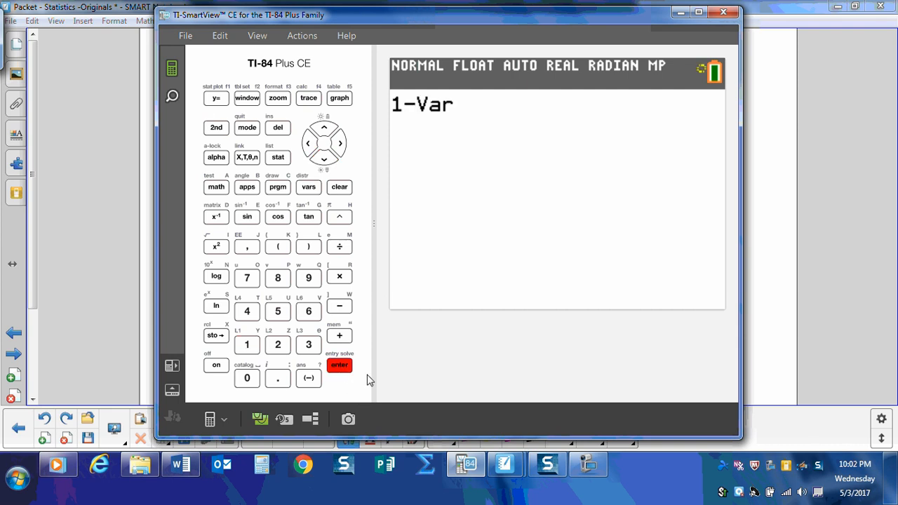
{"action": "left_click", "coordinate": [340, 364]}
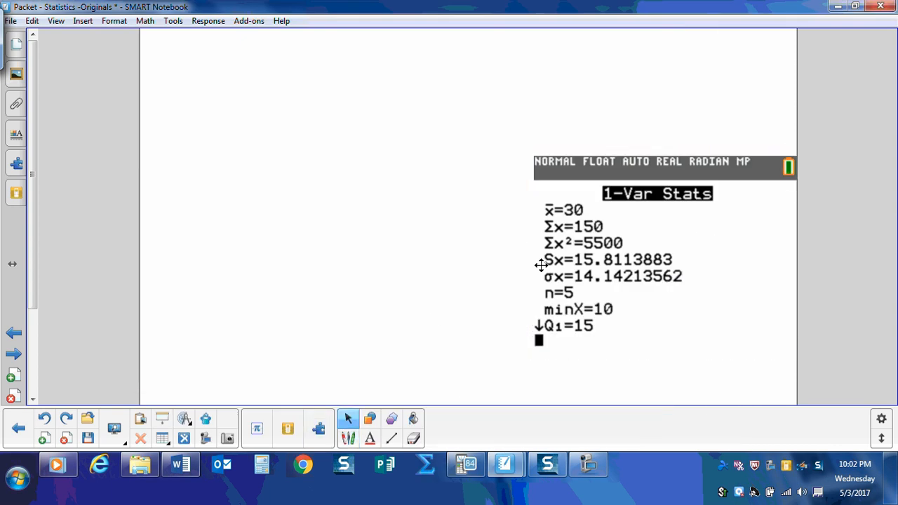
Move the pasted 1-Var Stats image to the top centre and enlarge it across the page
{"action": "left_click_drag", "start_coordinate": [662, 267], "coordinate": [418, 168]}
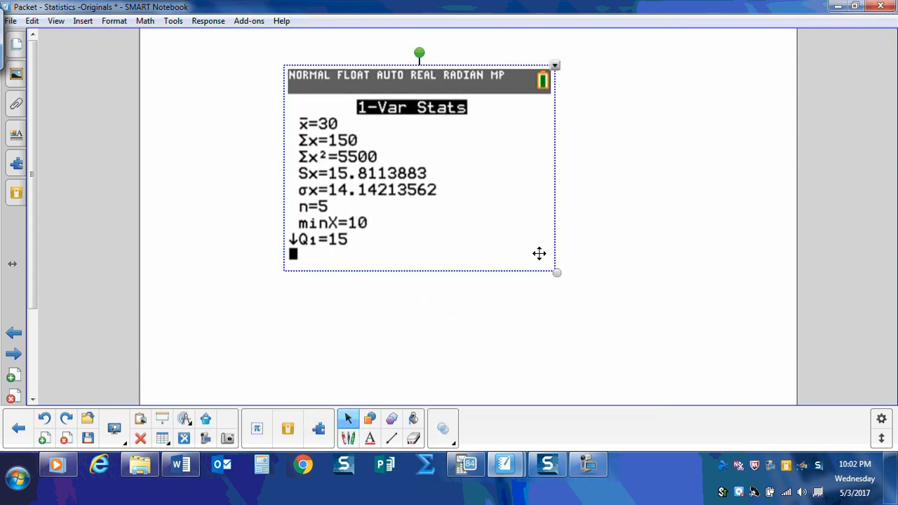
{"action": "left_click_drag", "start_coordinate": [556, 272], "coordinate": [686, 365]}
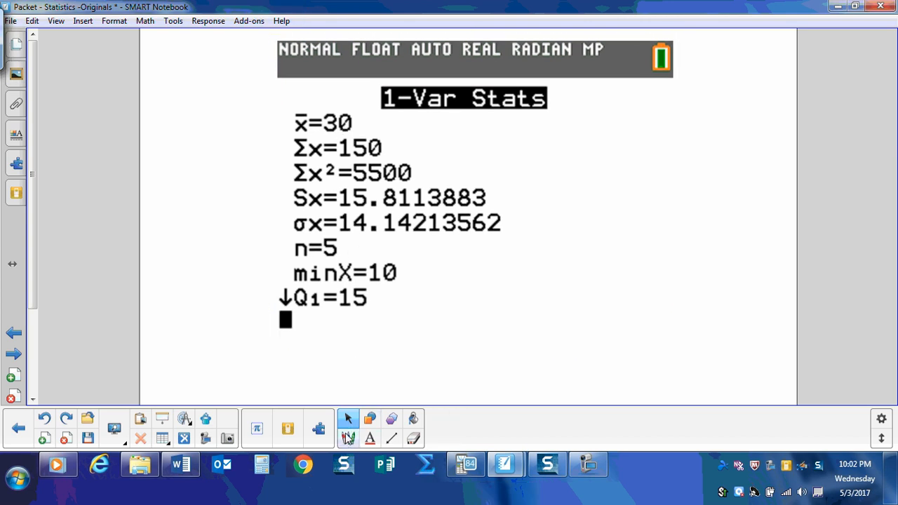
{"action": "left_click", "coordinate": [348, 437]}
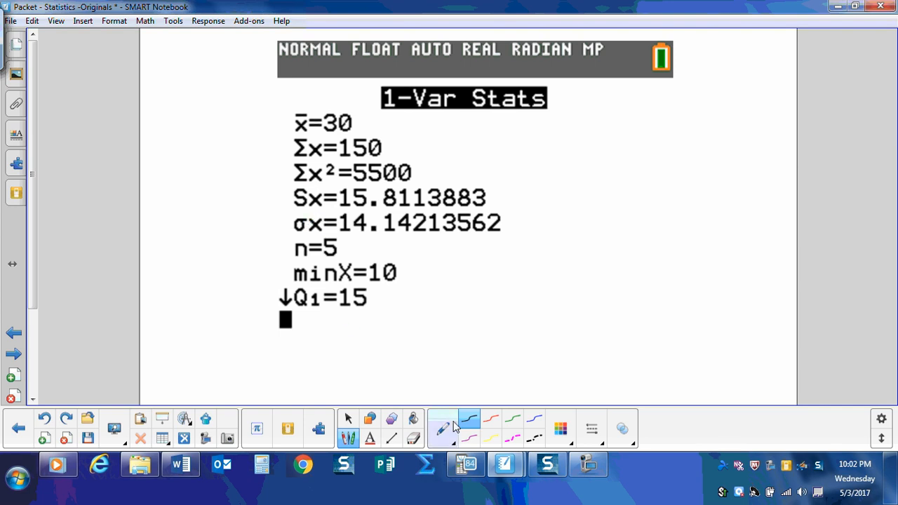
Highlight the σx=14.14213562 line in yellow, then return to the ordinary pen to write 14.14
{"action": "left_click", "coordinate": [444, 428]}
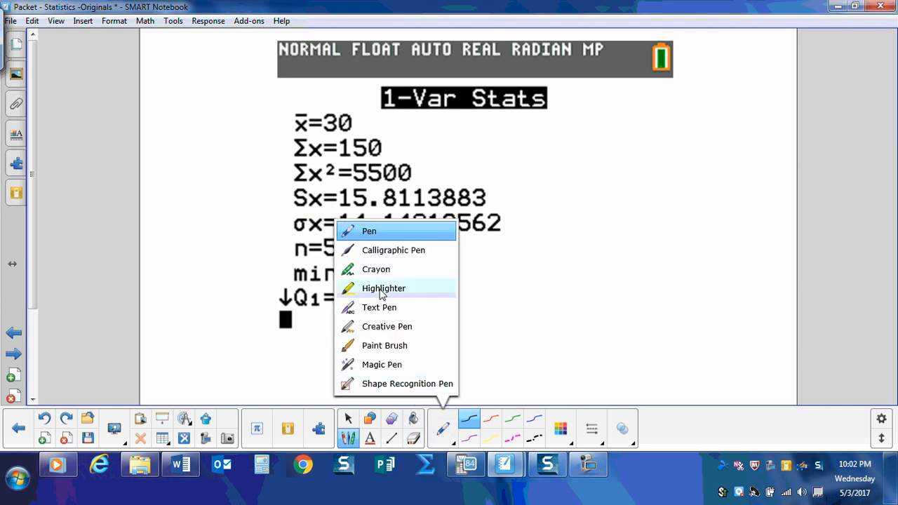
{"action": "left_click", "coordinate": [384, 289]}
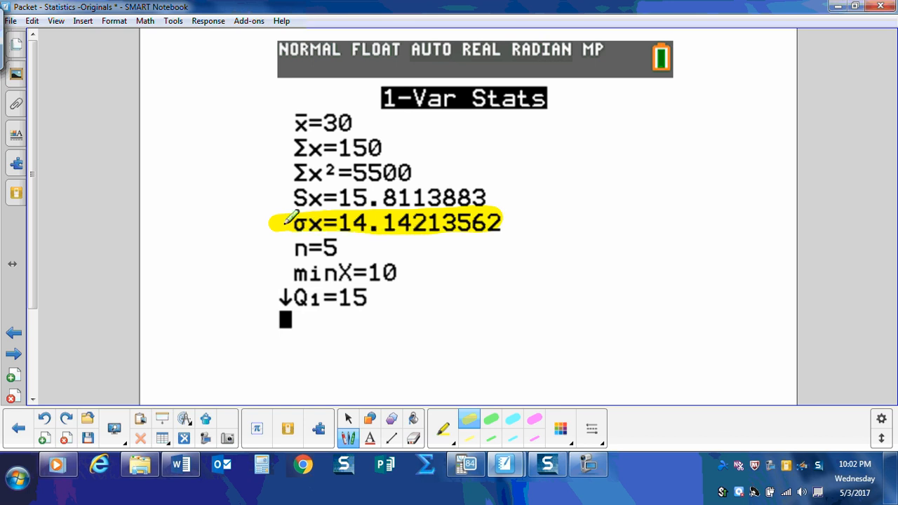
{"action": "mouse_move", "coordinate": [463, 415]}
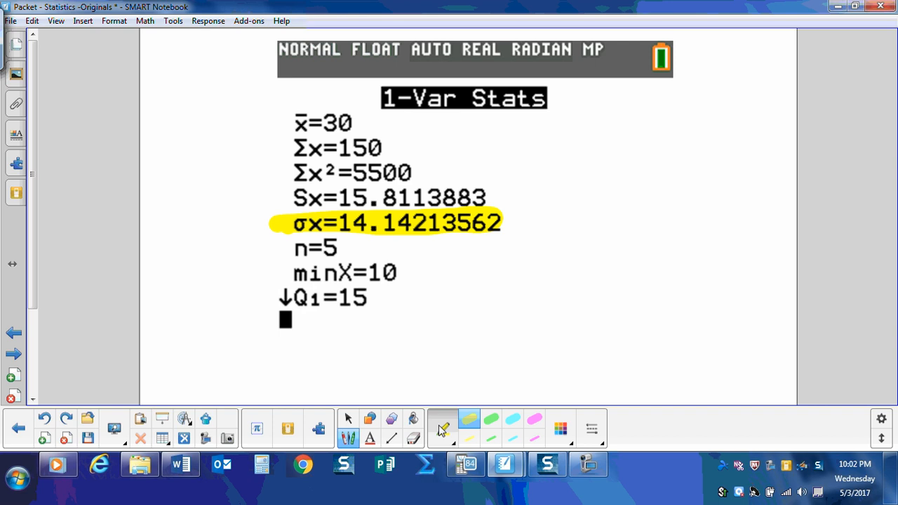
{"action": "left_click", "coordinate": [443, 429]}
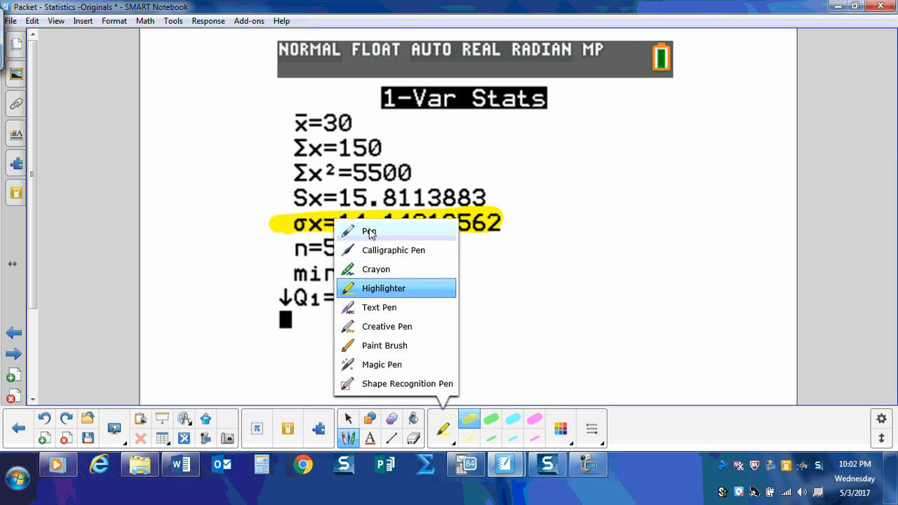
{"action": "left_click", "coordinate": [369, 231]}
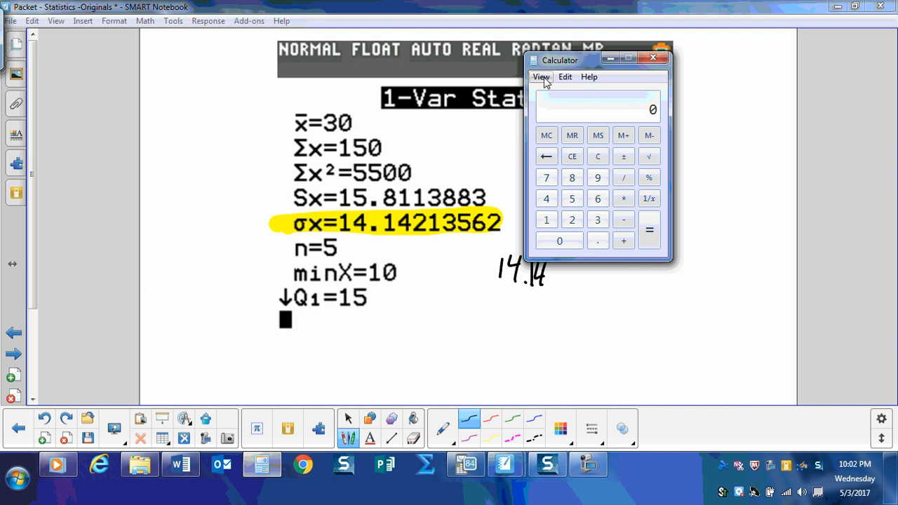
Square 14.14 in the scientific calculator to get 199.94 for the variance, then return to the TI-84
{"action": "left_click", "coordinate": [541, 76]}
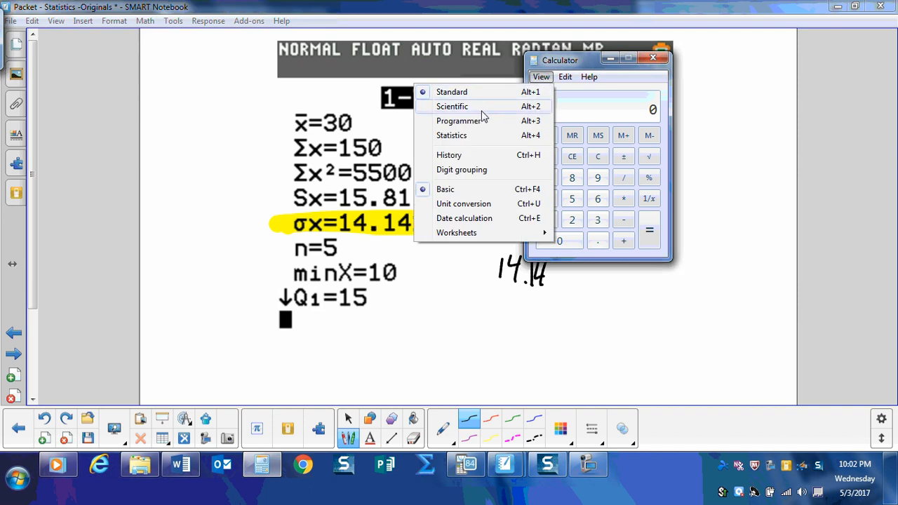
{"action": "left_click", "coordinate": [452, 106]}
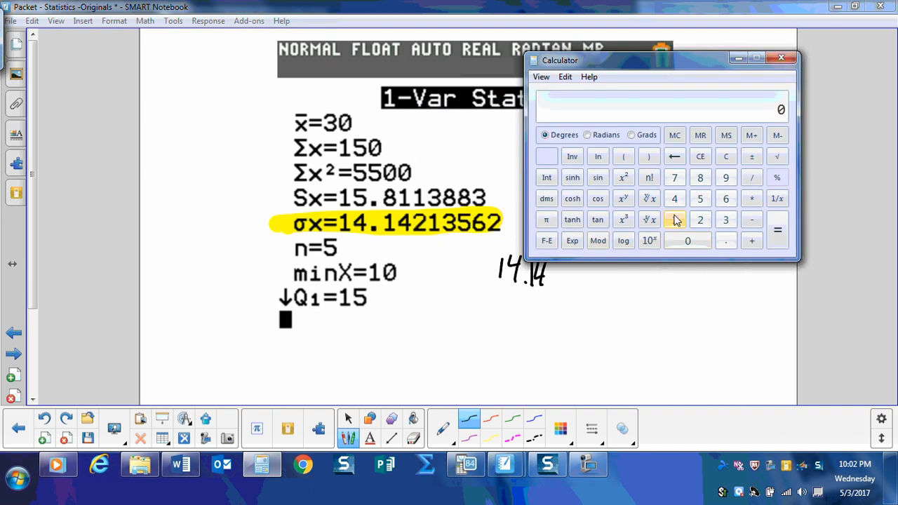
{"action": "left_click", "coordinate": [725, 242]}
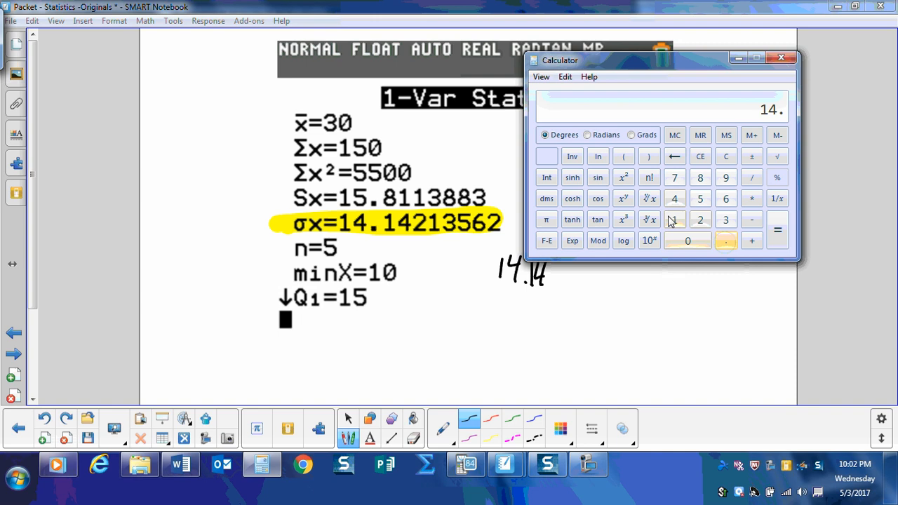
{"action": "left_click", "coordinate": [623, 176]}
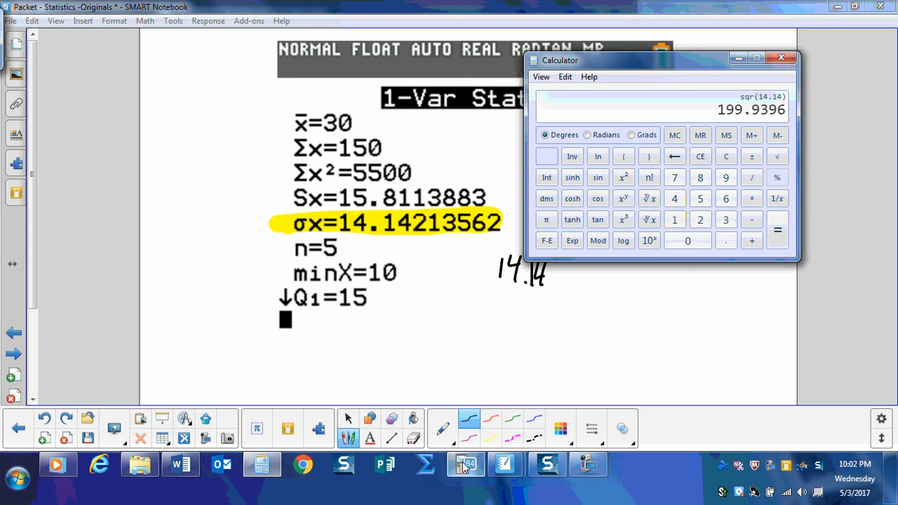
{"action": "left_click", "coordinate": [779, 54]}
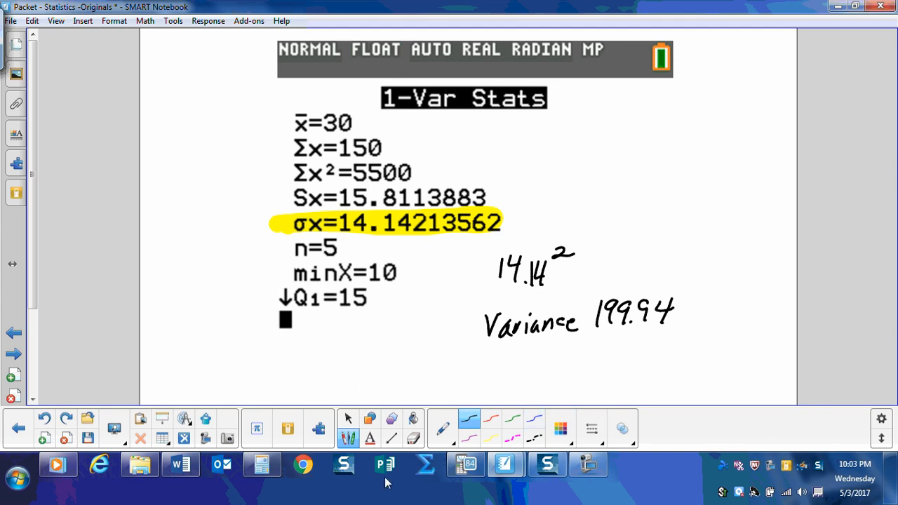
{"action": "left_click", "coordinate": [463, 464]}
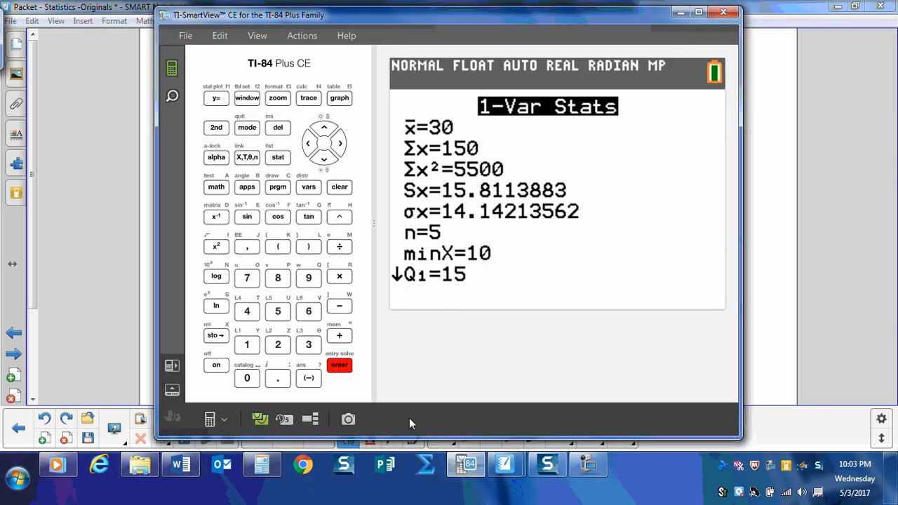
Enter 20, 40, 60, 80 and 100 into list L1 via the stat editor
{"action": "left_click", "coordinate": [278, 157]}
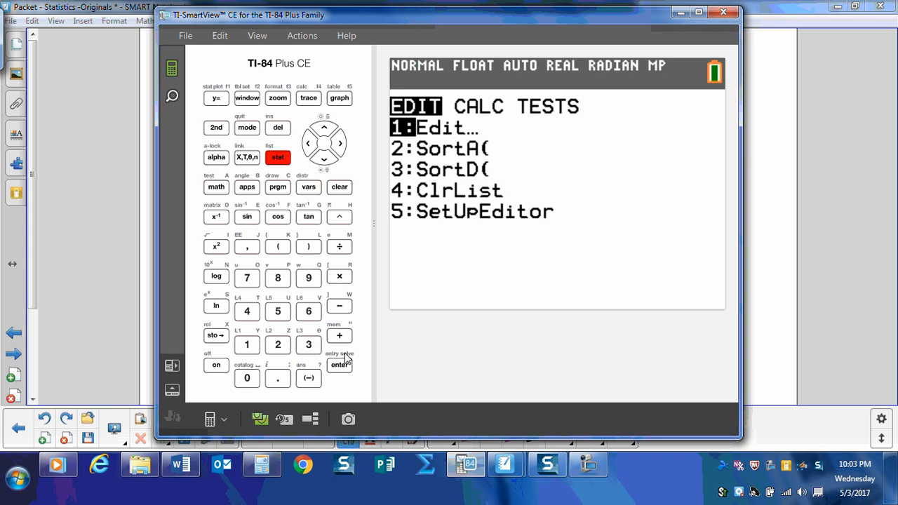
{"action": "left_click", "coordinate": [339, 365]}
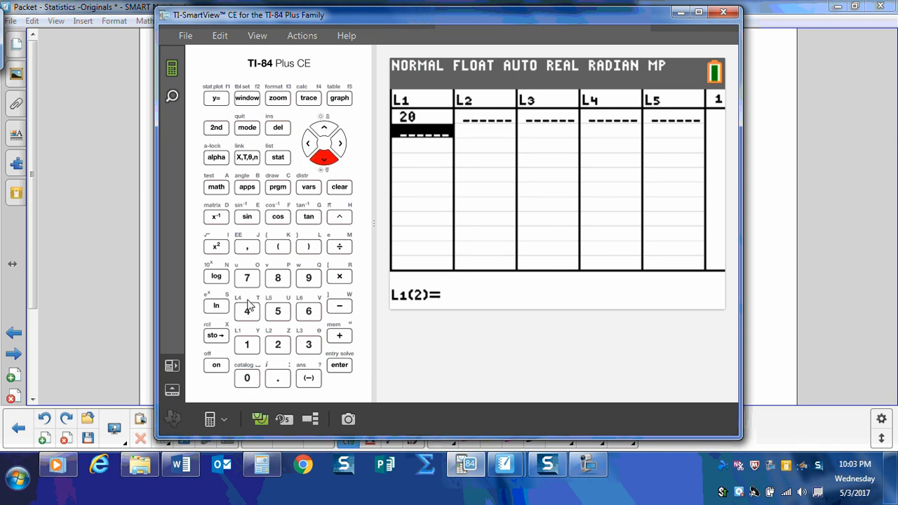
{"action": "left_click", "coordinate": [247, 377]}
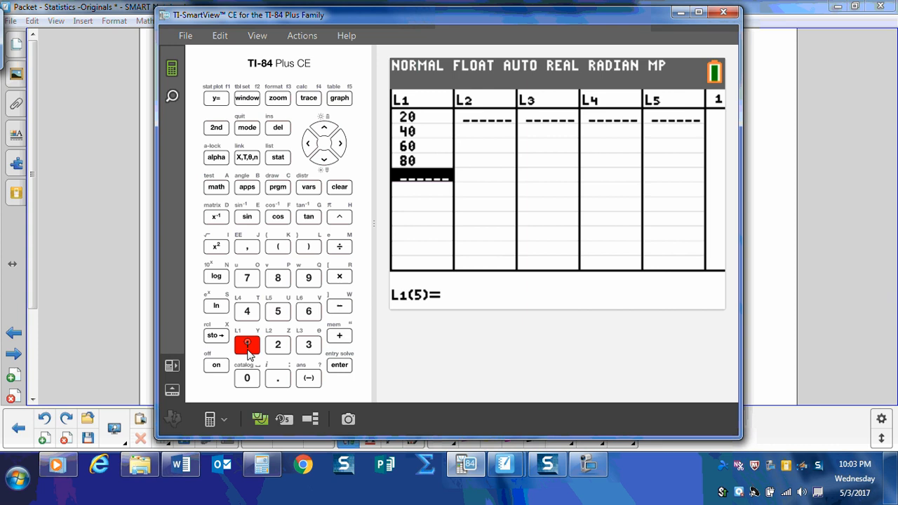
{"action": "left_click", "coordinate": [247, 377]}
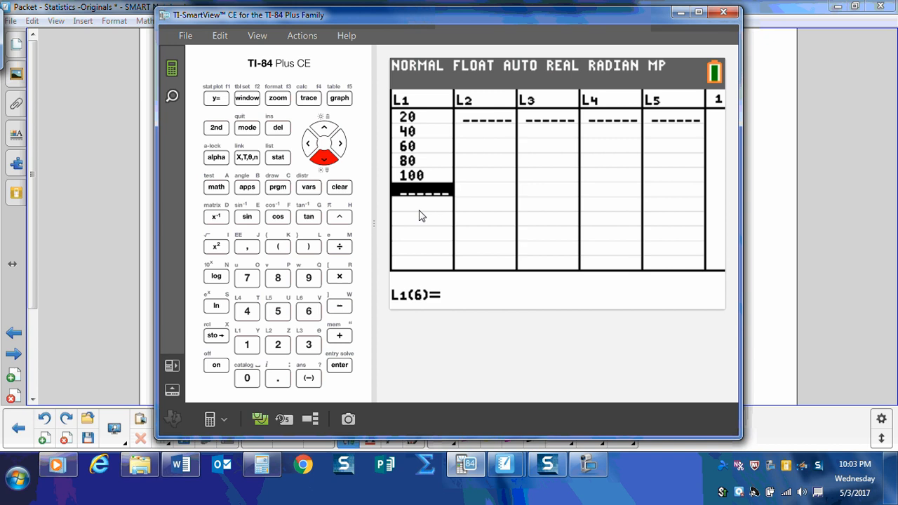
{"action": "left_click", "coordinate": [277, 157]}
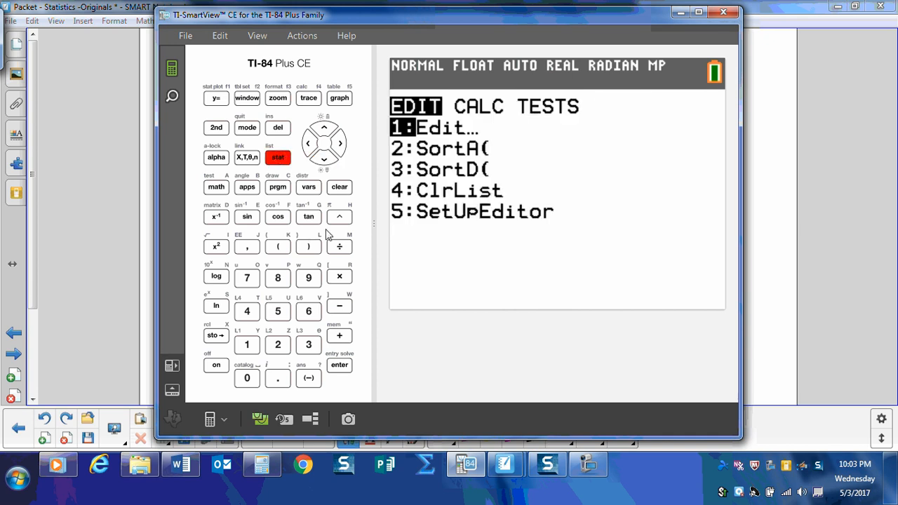
Run 1-Var Stats on the new L1 data, giving x̄=60, Σx=300, σx≈28.28, n=5
{"action": "left_click", "coordinate": [340, 143]}
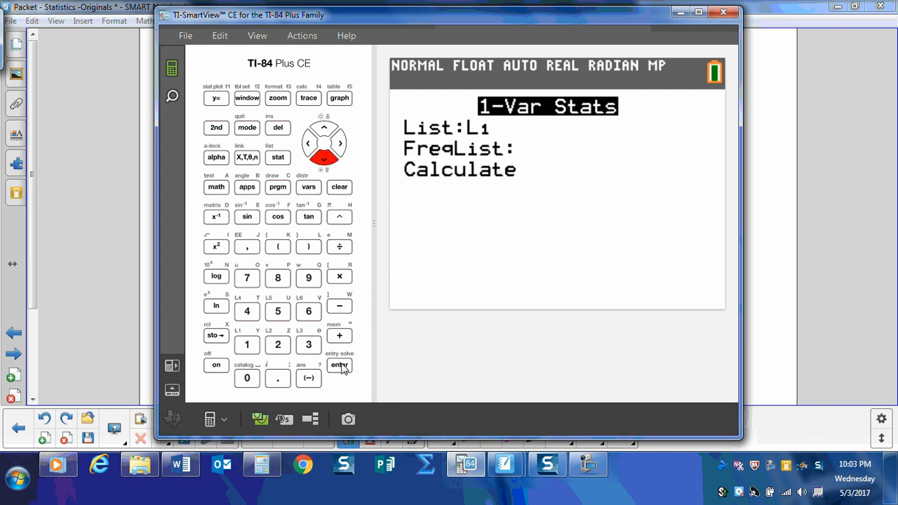
{"action": "left_click", "coordinate": [340, 365]}
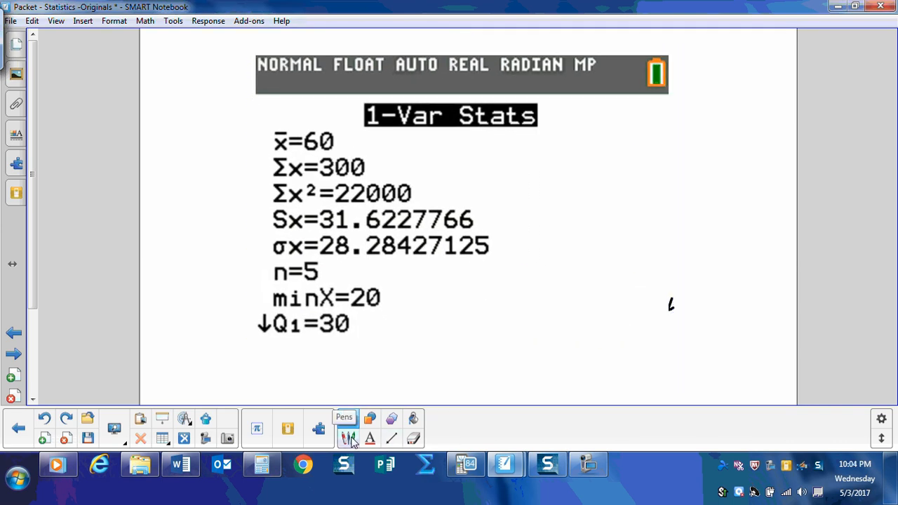
Highlight the σx=28.28427125 line with the highlighter, then bring up Calculator
{"action": "left_click", "coordinate": [347, 438]}
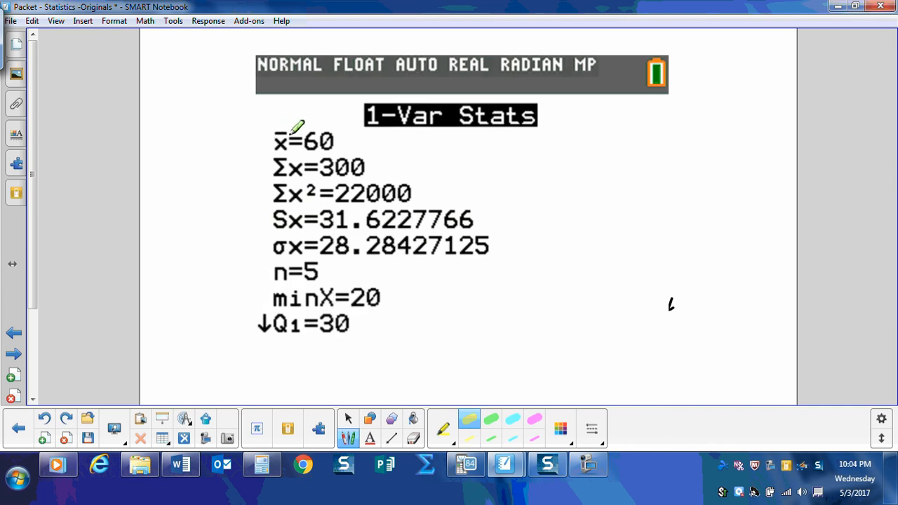
{"action": "left_click_drag", "start_coordinate": [265, 247], "coordinate": [320, 246]}
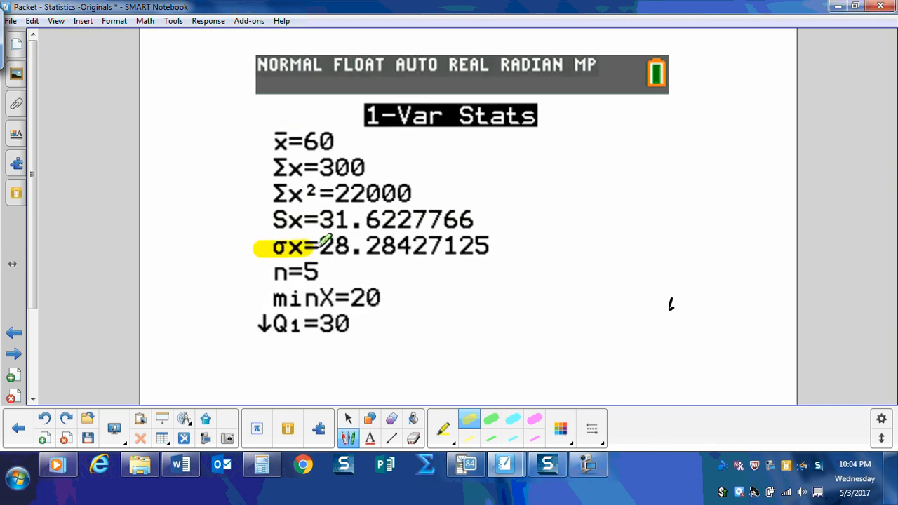
{"action": "left_click_drag", "start_coordinate": [323, 245], "coordinate": [491, 245]}
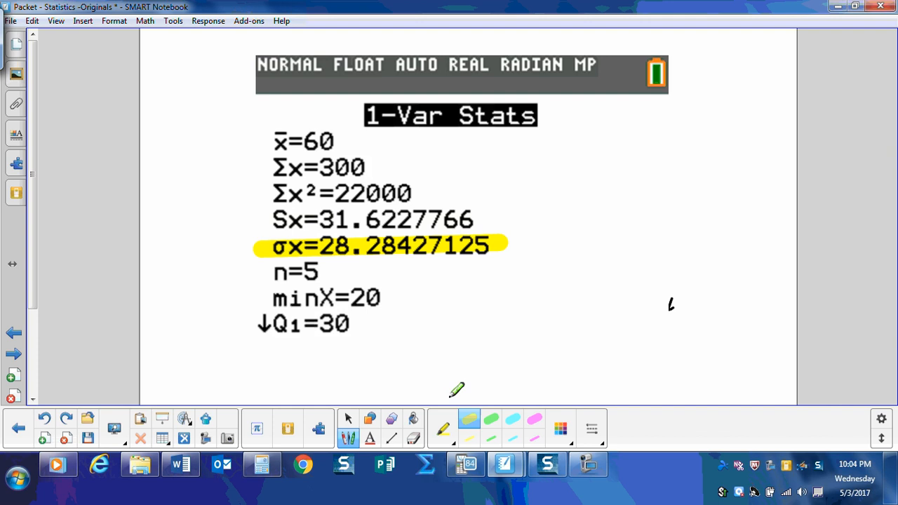
{"action": "mouse_move", "coordinate": [497, 286]}
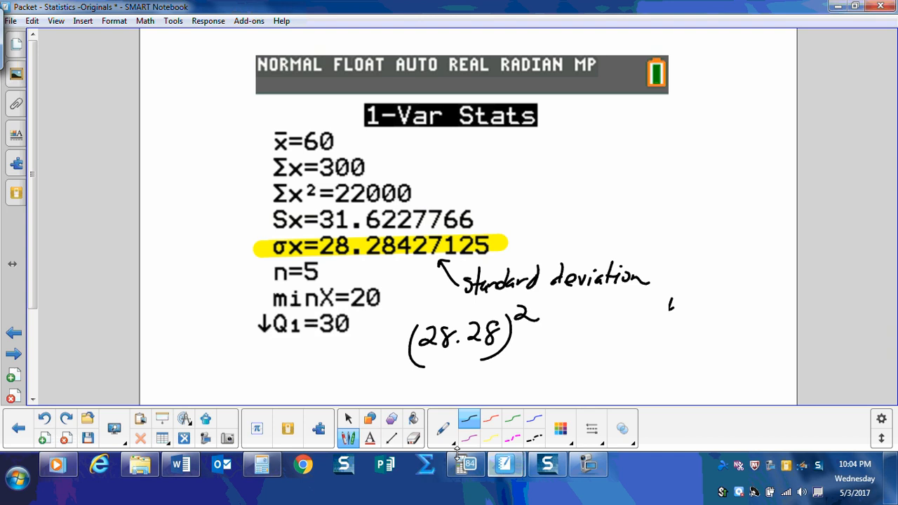
{"action": "left_click", "coordinate": [462, 464]}
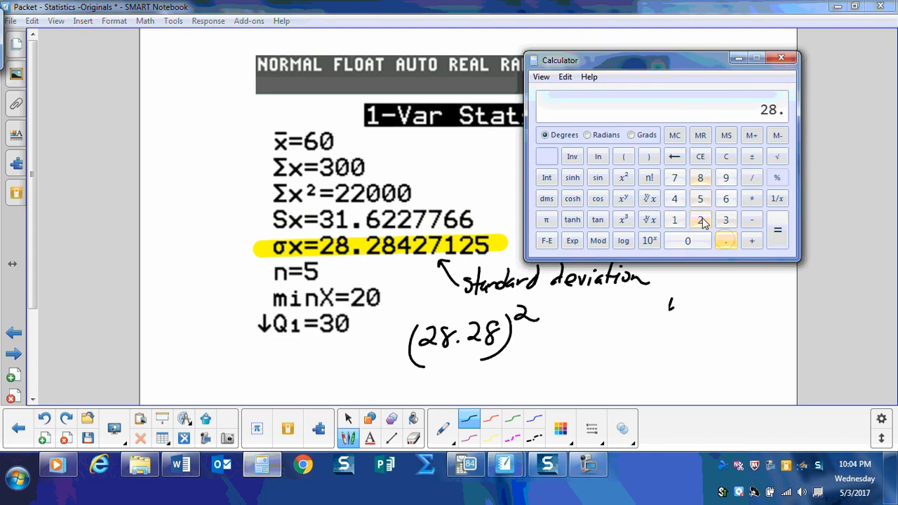
Square 28.28 in Calculator to get 799.7584 and close it
{"action": "left_click", "coordinate": [622, 176]}
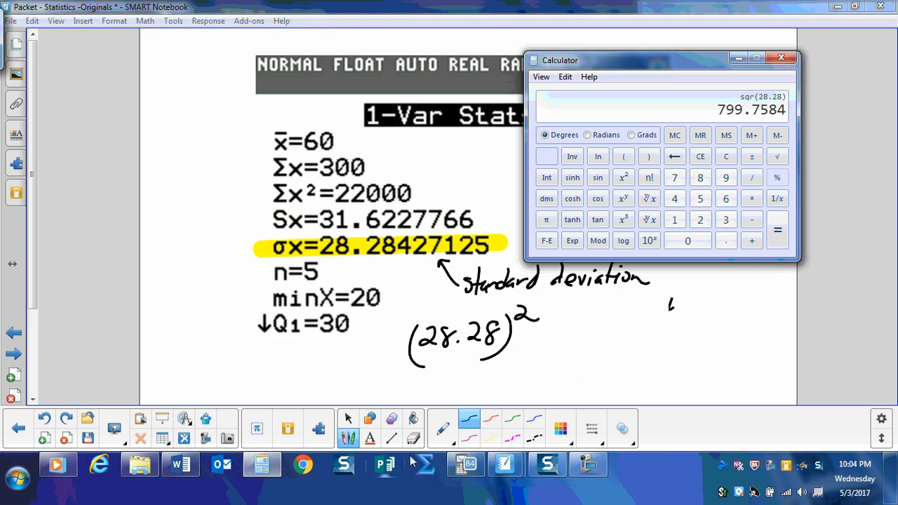
{"action": "left_click", "coordinate": [780, 54]}
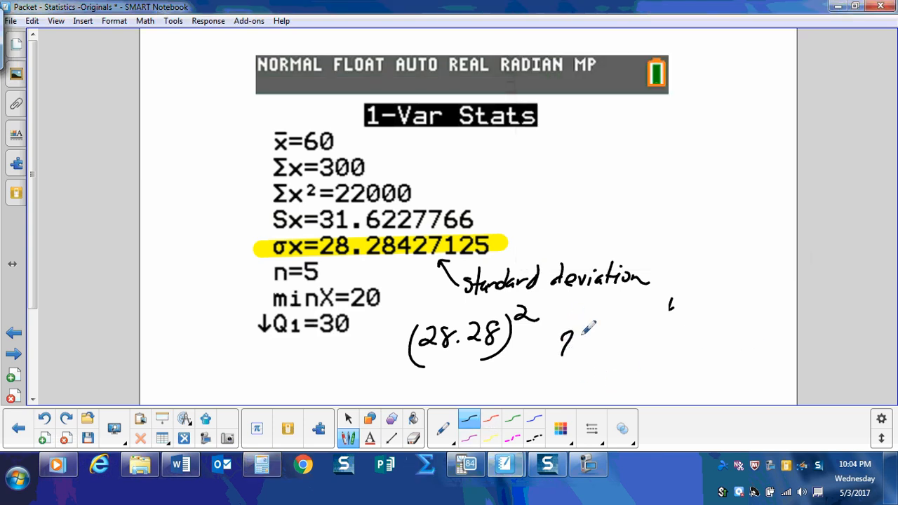